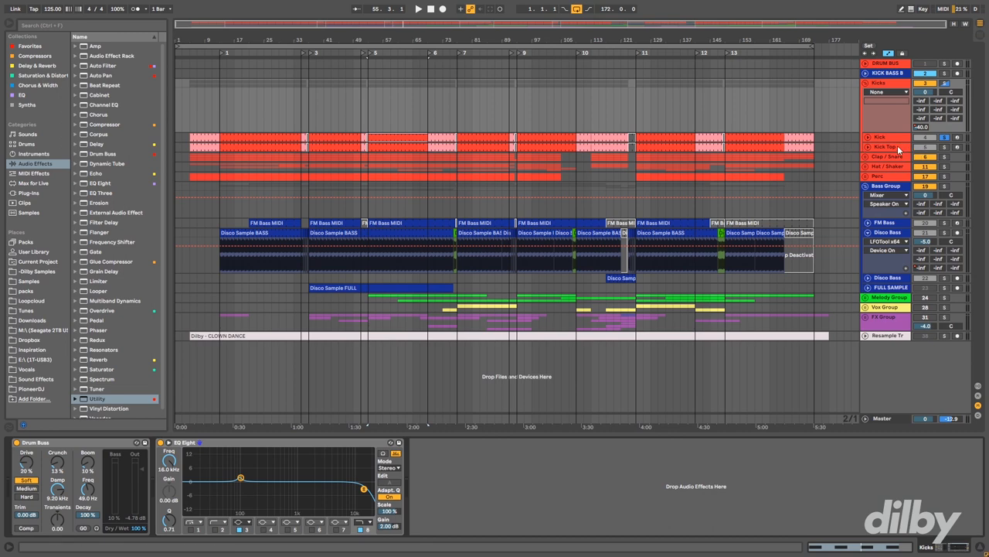
Step: Inspect the kick's frequency spectrum in its EQ Eight analyzer
left_click(887, 145)
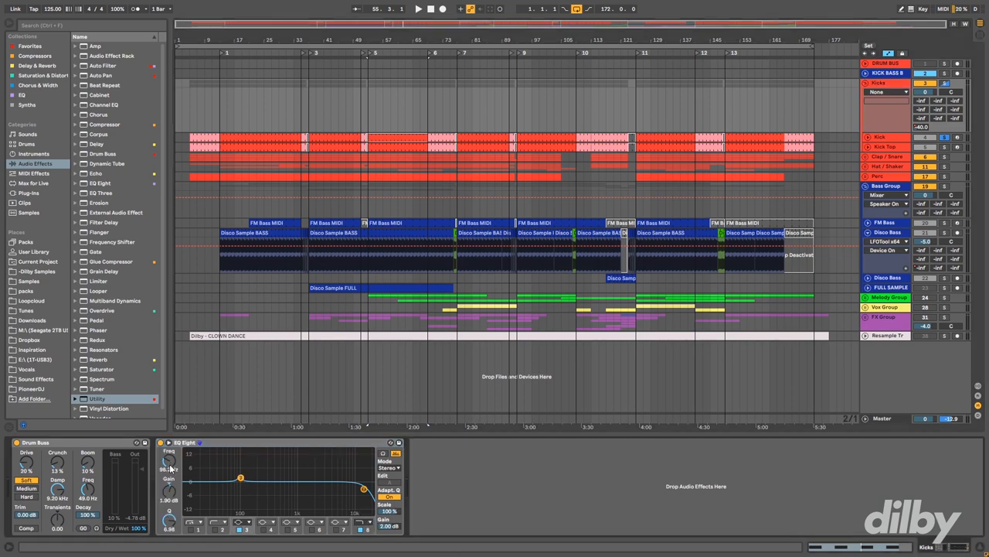
left_click_drag(169, 470, 168, 473)
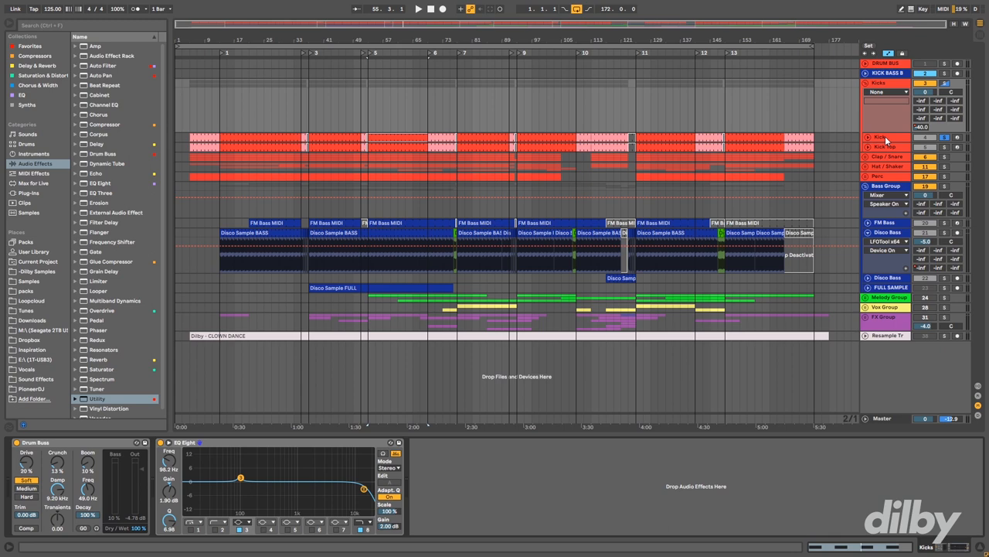
left_click(881, 137)
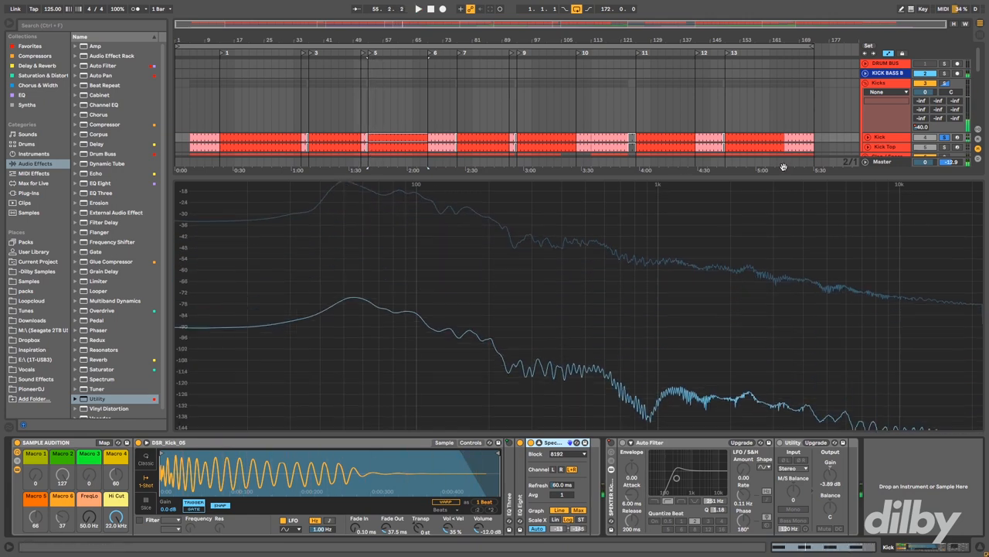
mouse_move(346, 187)
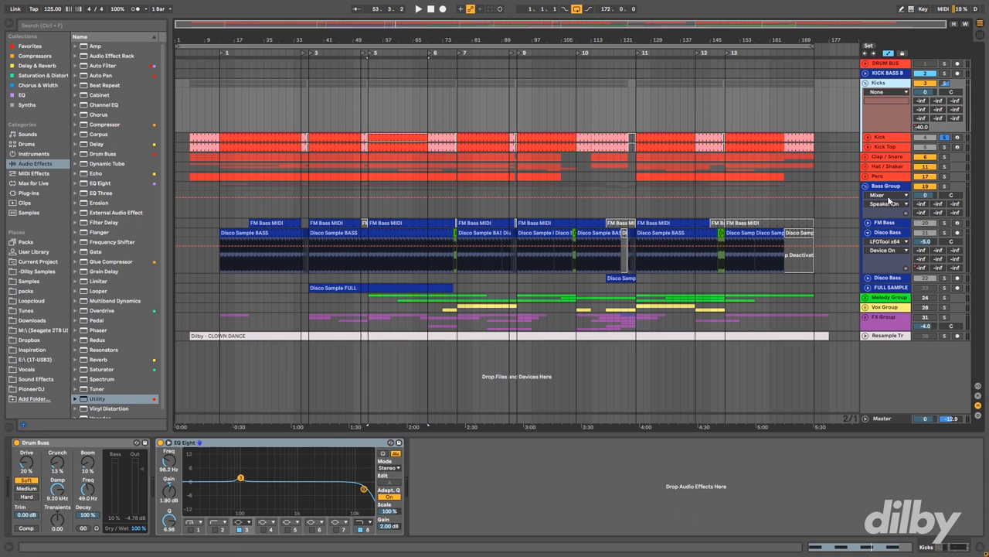
Step: Select the Bass Group and reshape the low-frequency band of its EQ Eight
left_click(884, 204)
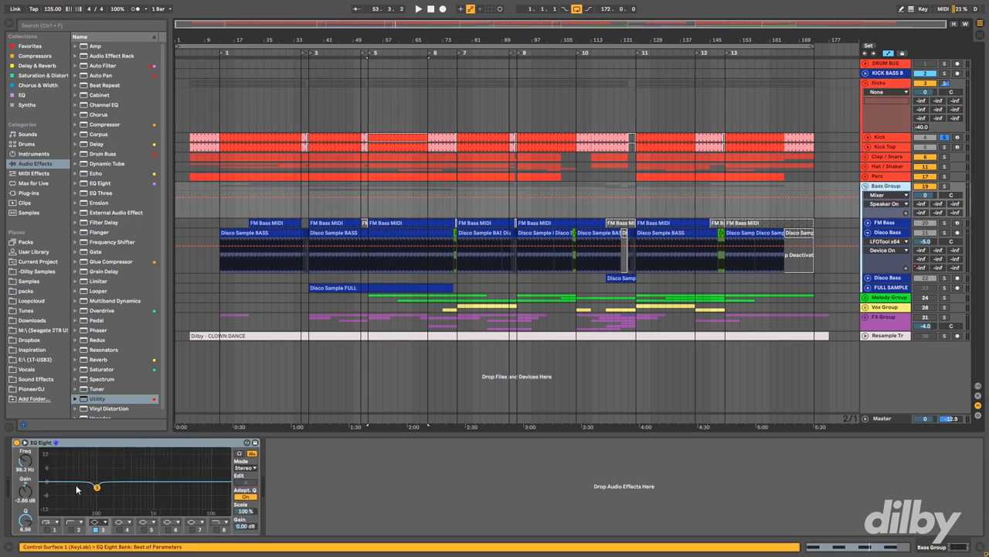
left_click_drag(95, 487, 96, 488)
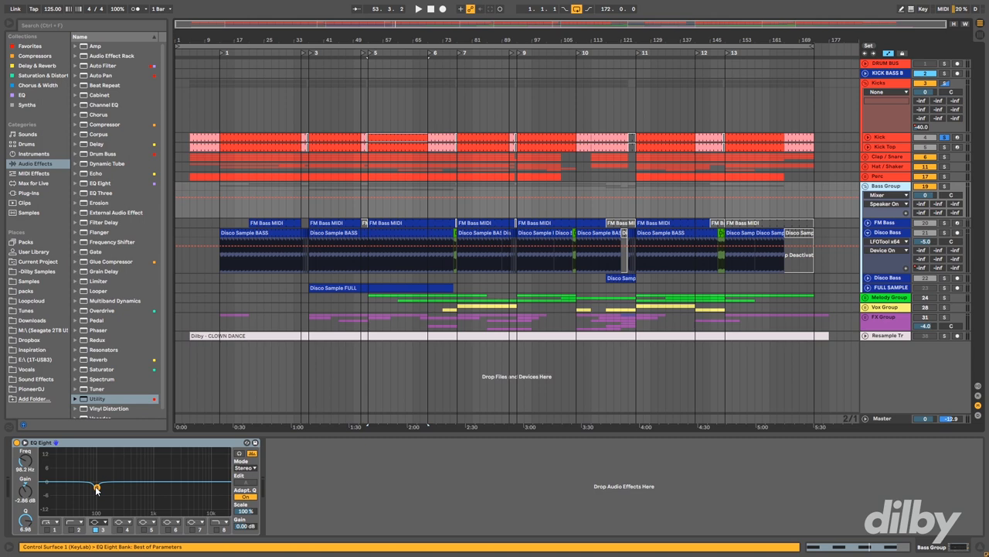